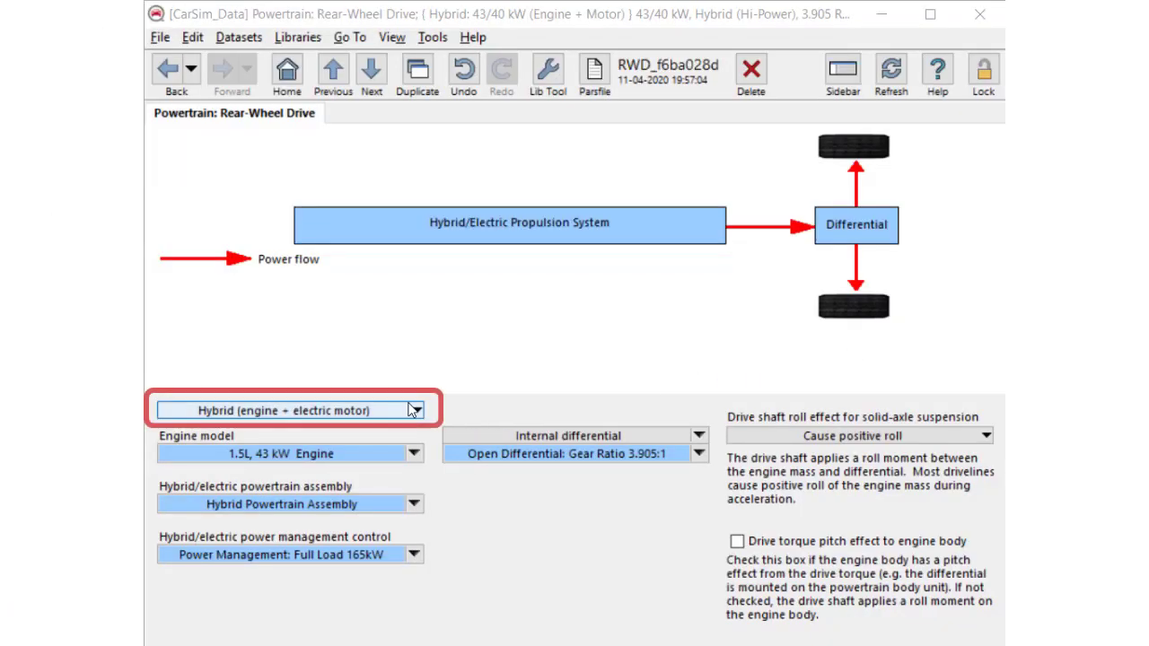
pyautogui.moveTo(377, 416)
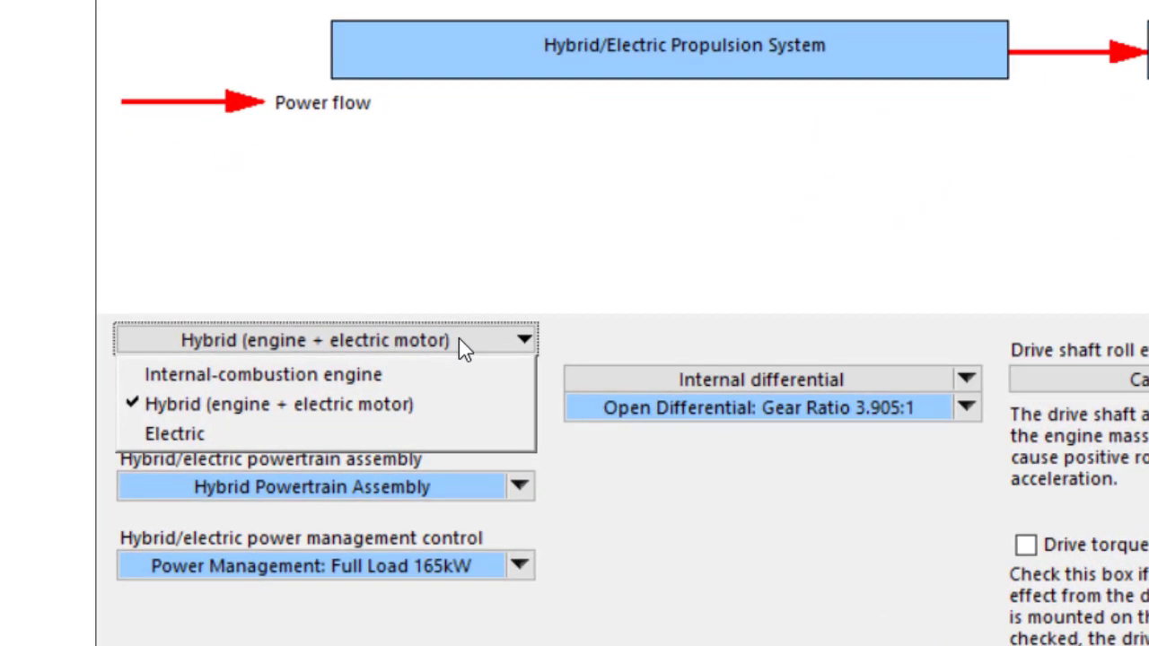
pyautogui.moveTo(462, 381)
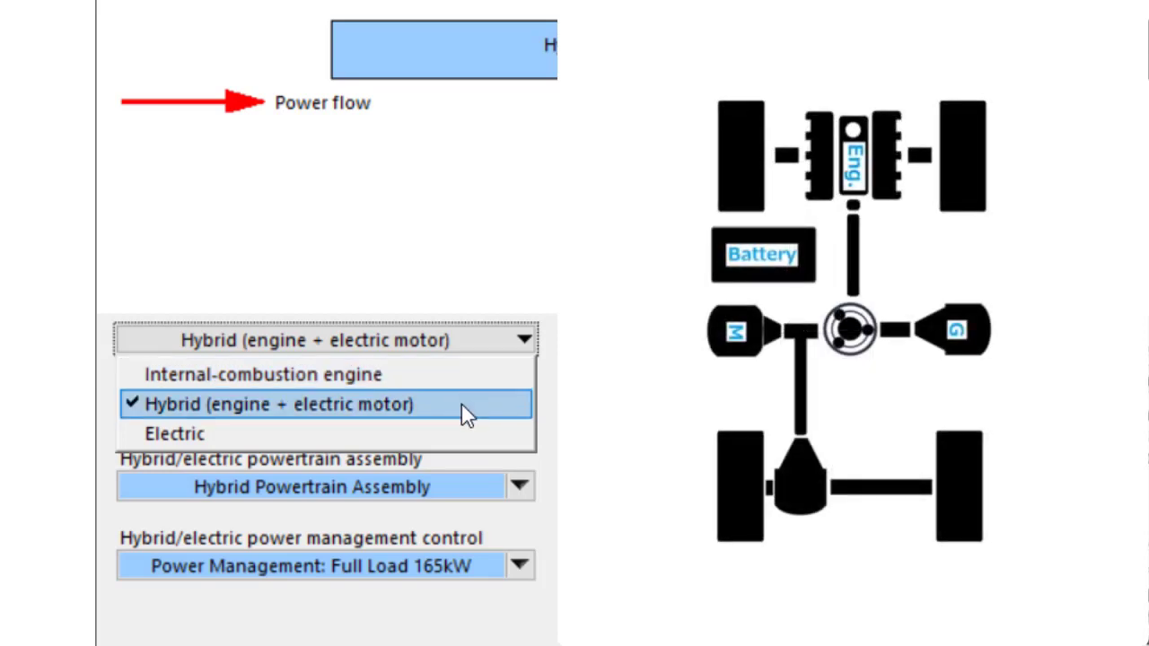
pyautogui.moveTo(462, 444)
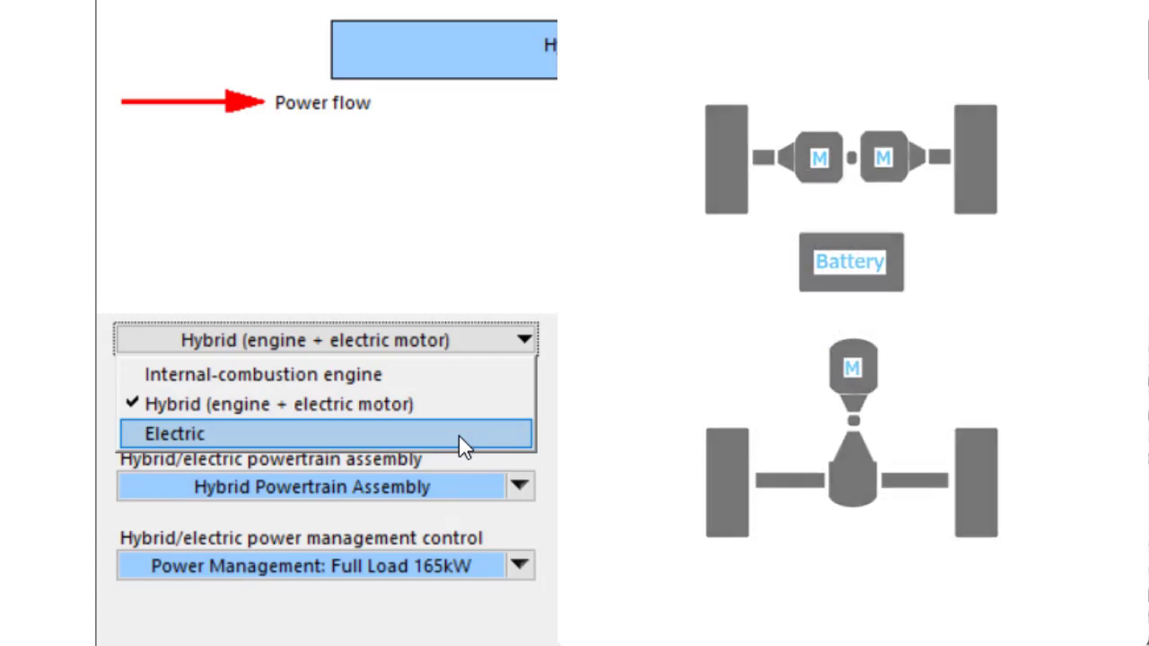
# - Switch propulsion to electric and back to hybrid, then view the battery open-circuit voltage table
pyautogui.click(173, 433)
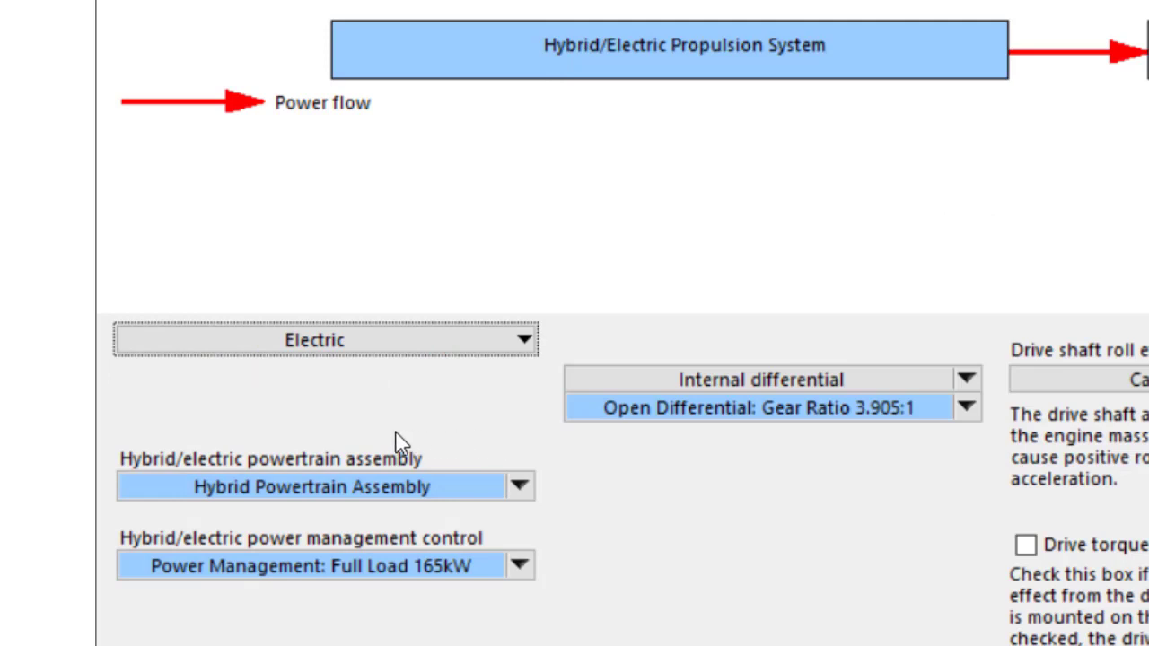
pyautogui.moveTo(464, 473)
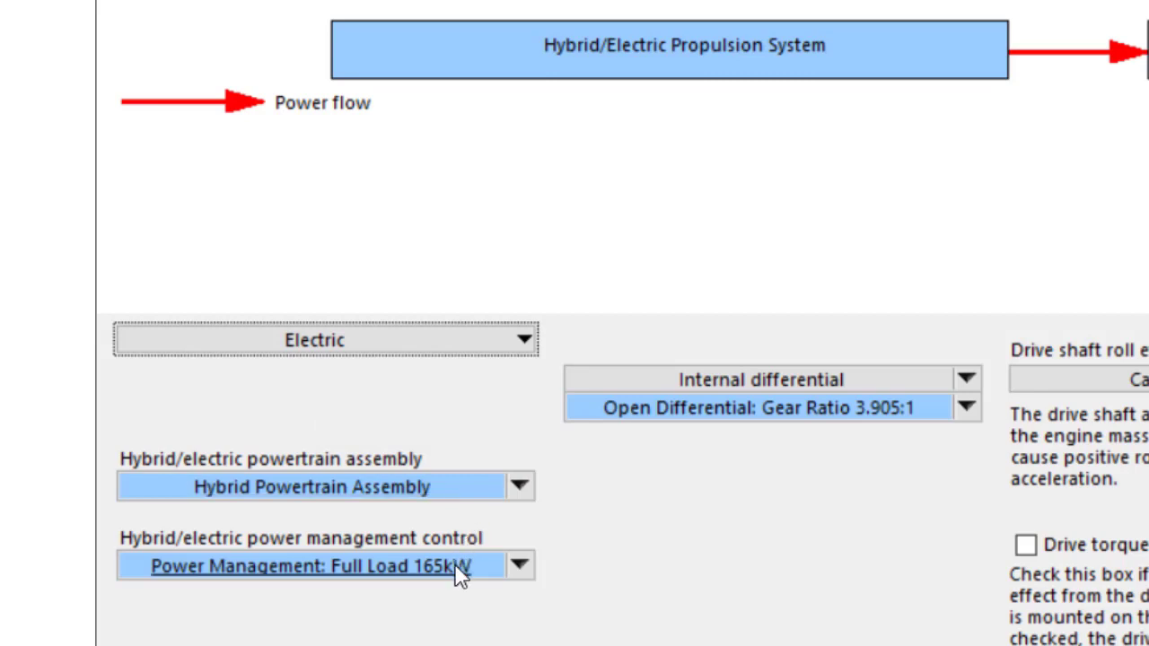
pyautogui.moveTo(466, 450)
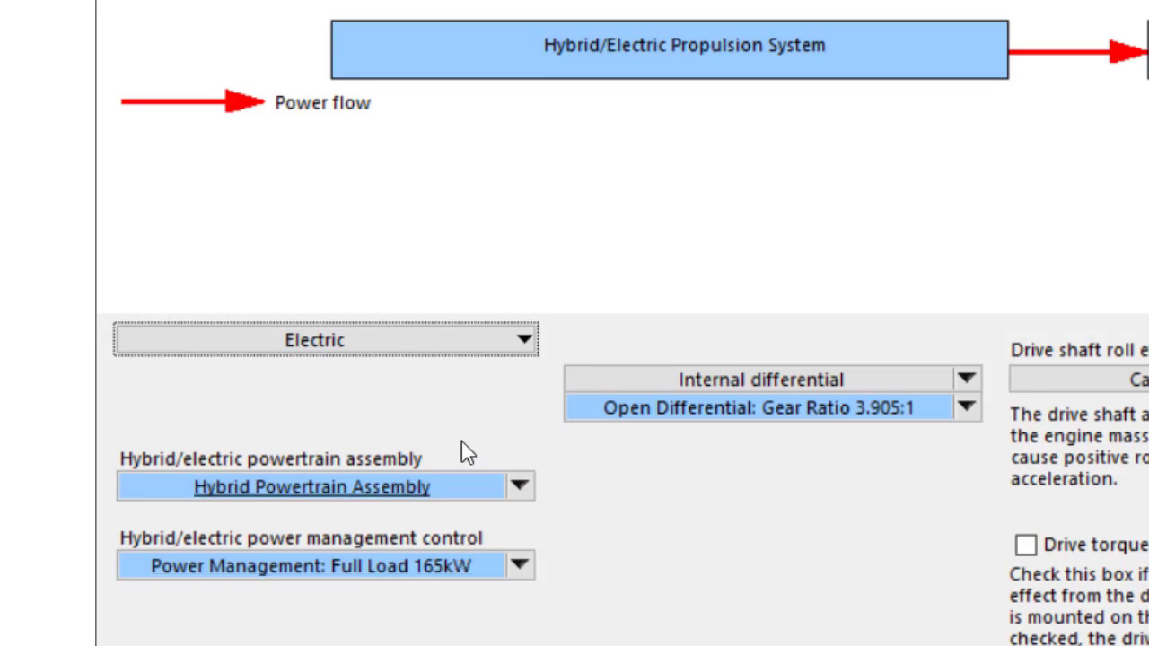
pyautogui.click(325, 339)
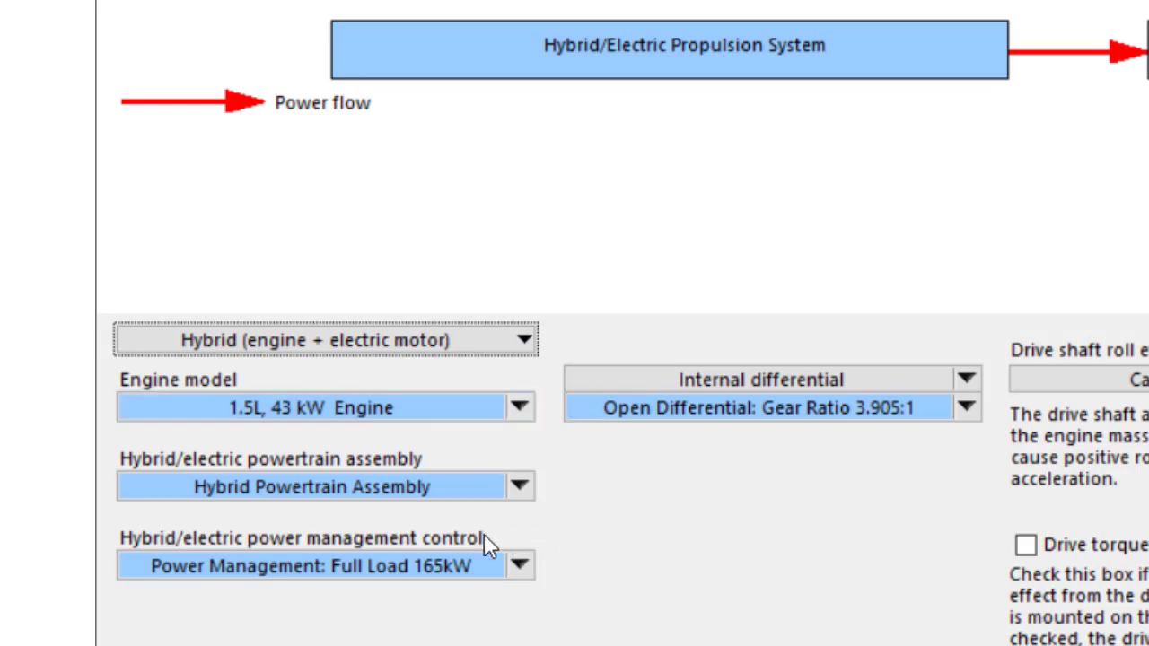
pyautogui.moveTo(404, 489)
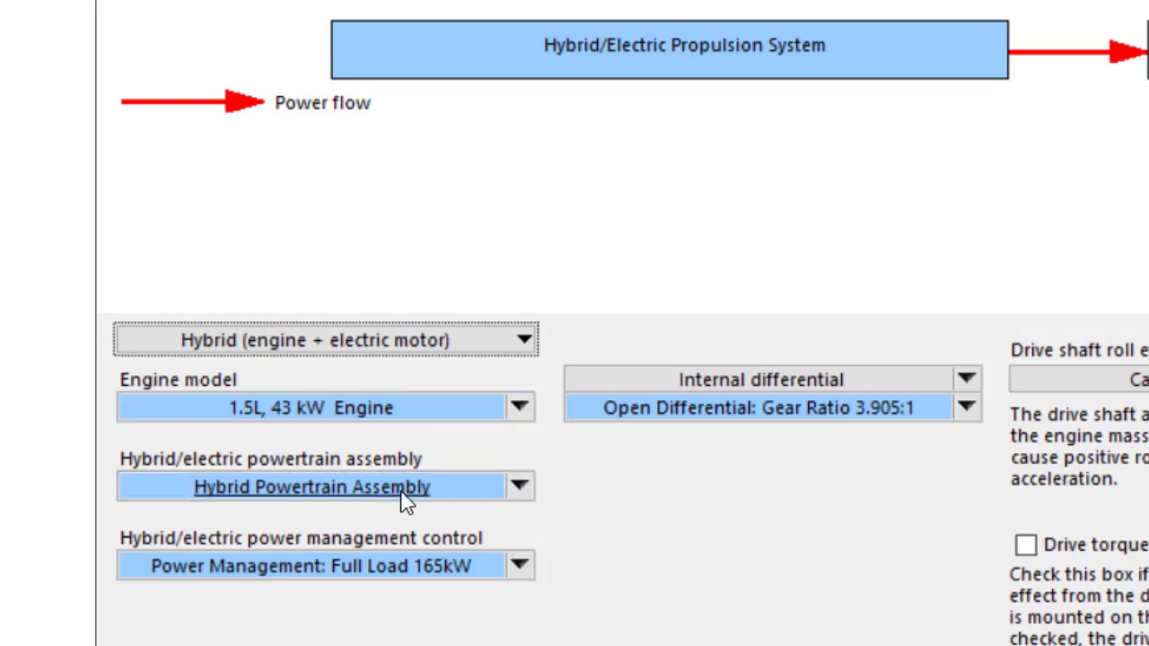
pyautogui.click(312, 486)
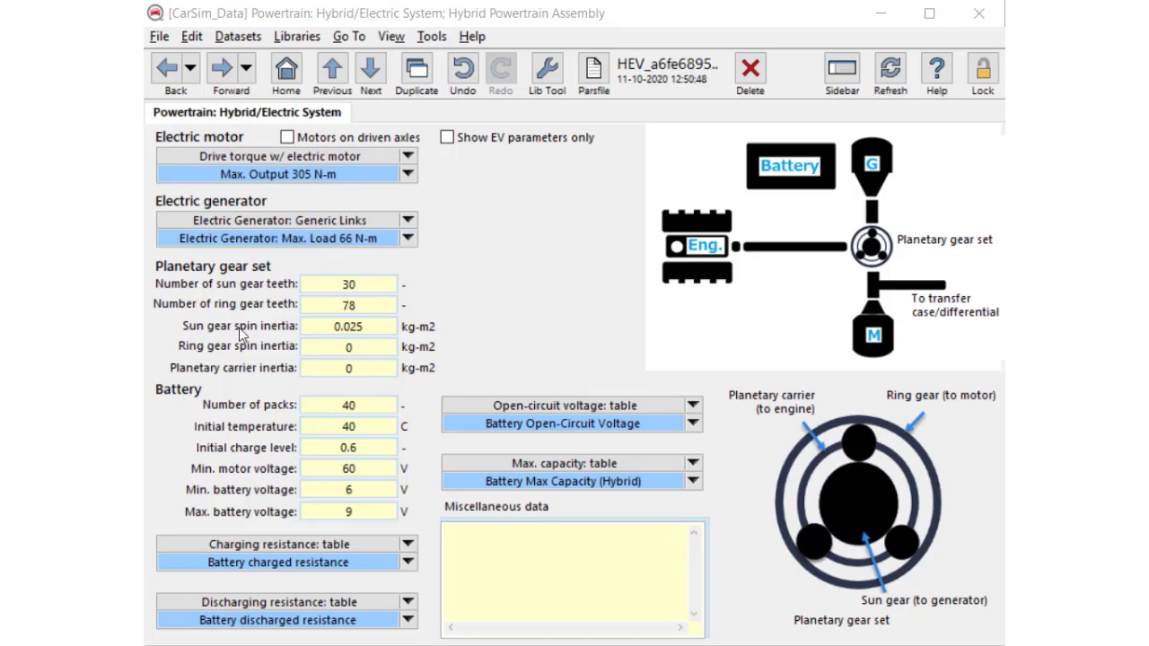
pyautogui.moveTo(399, 381)
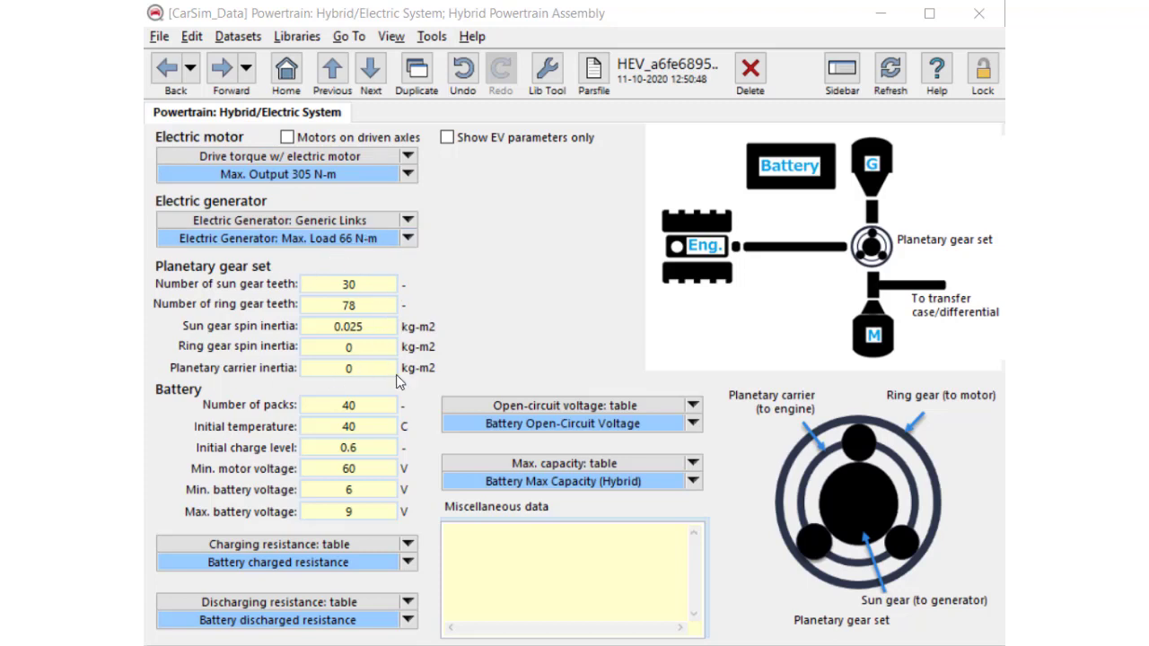
pyautogui.moveTo(366, 521)
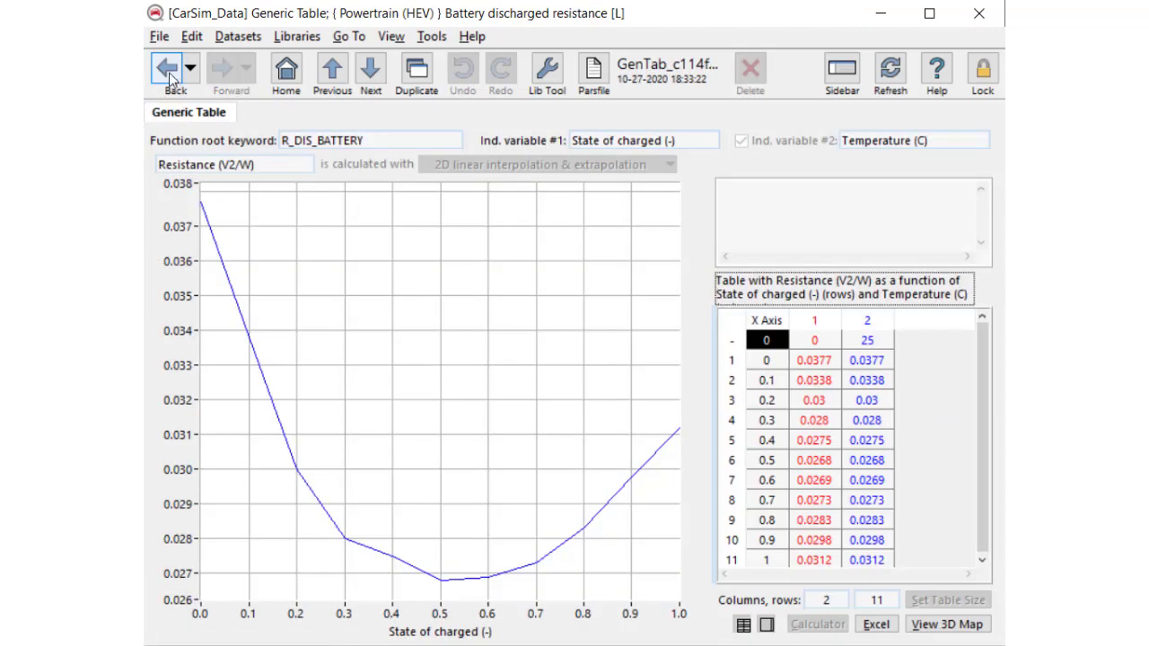
pyautogui.click(166, 69)
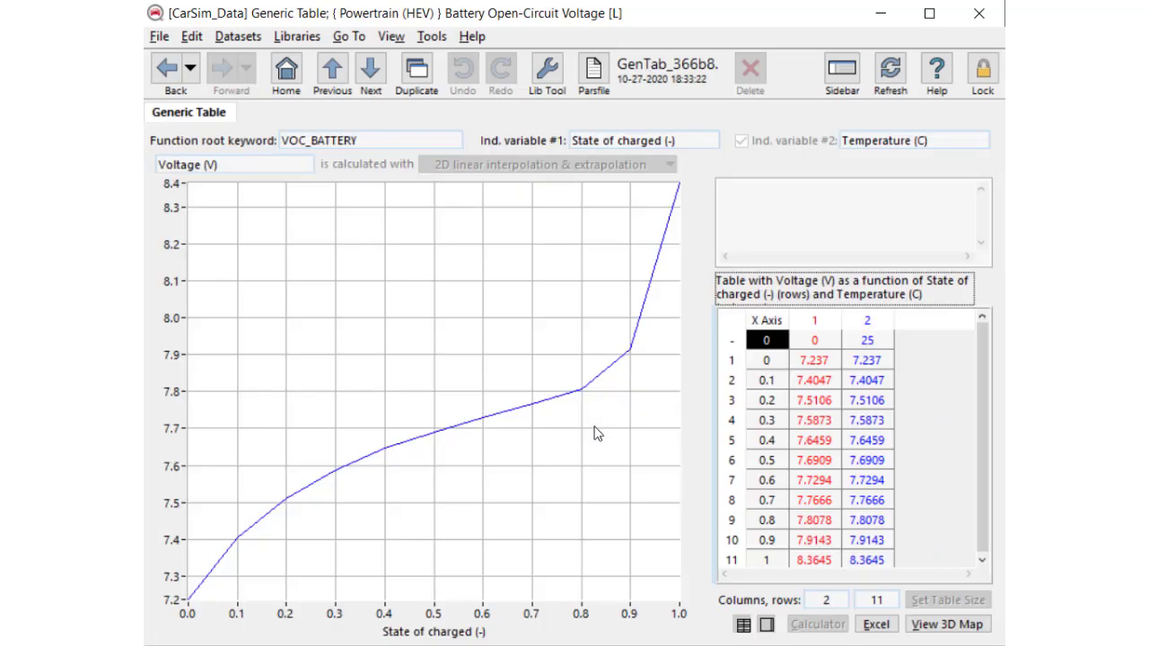
pyautogui.moveTo(165, 69)
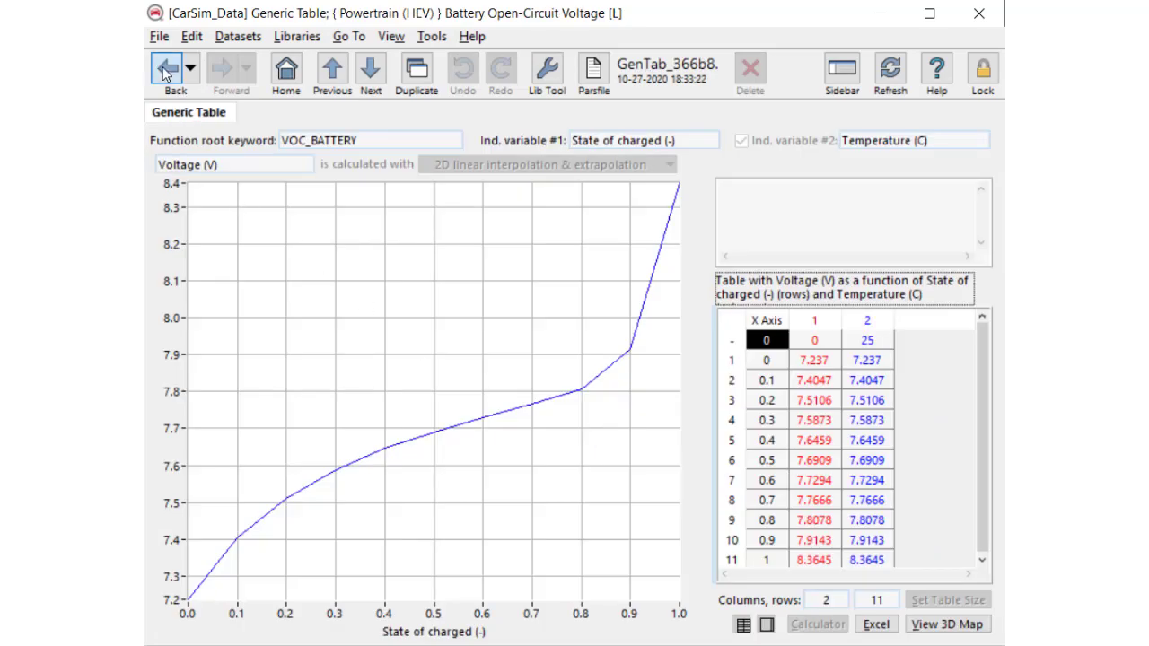
pyautogui.click(165, 69)
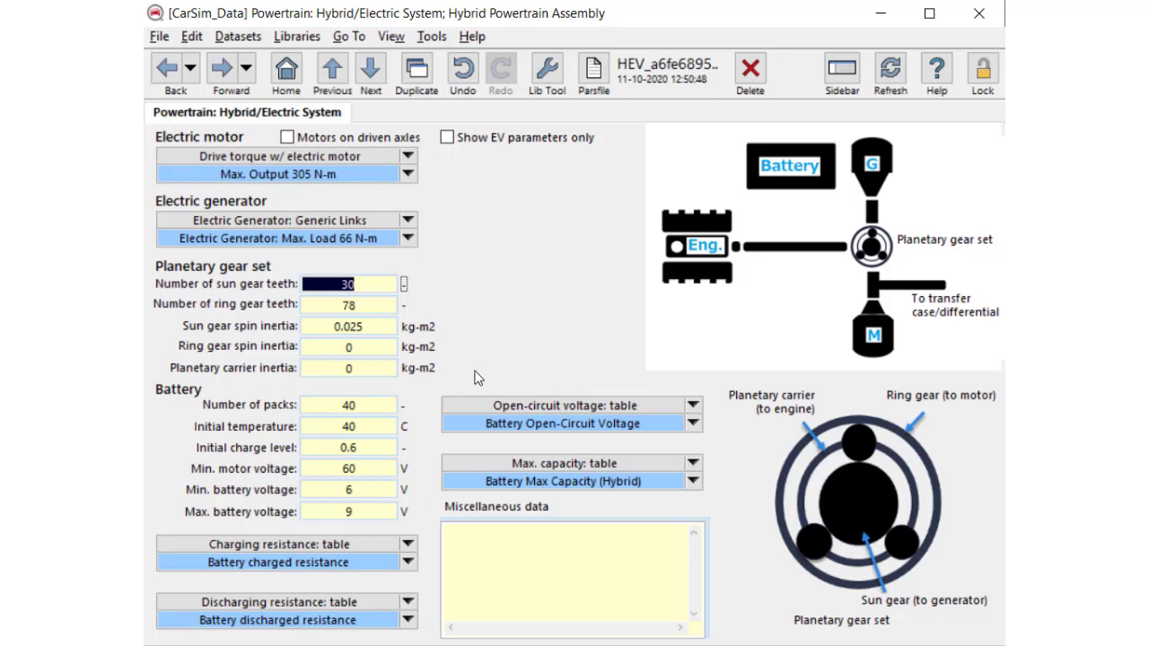
# - Show EV parameters only and uncheck 'Motors on driven axles' to reveal the 305 N-m motor link
pyautogui.click(447, 137)
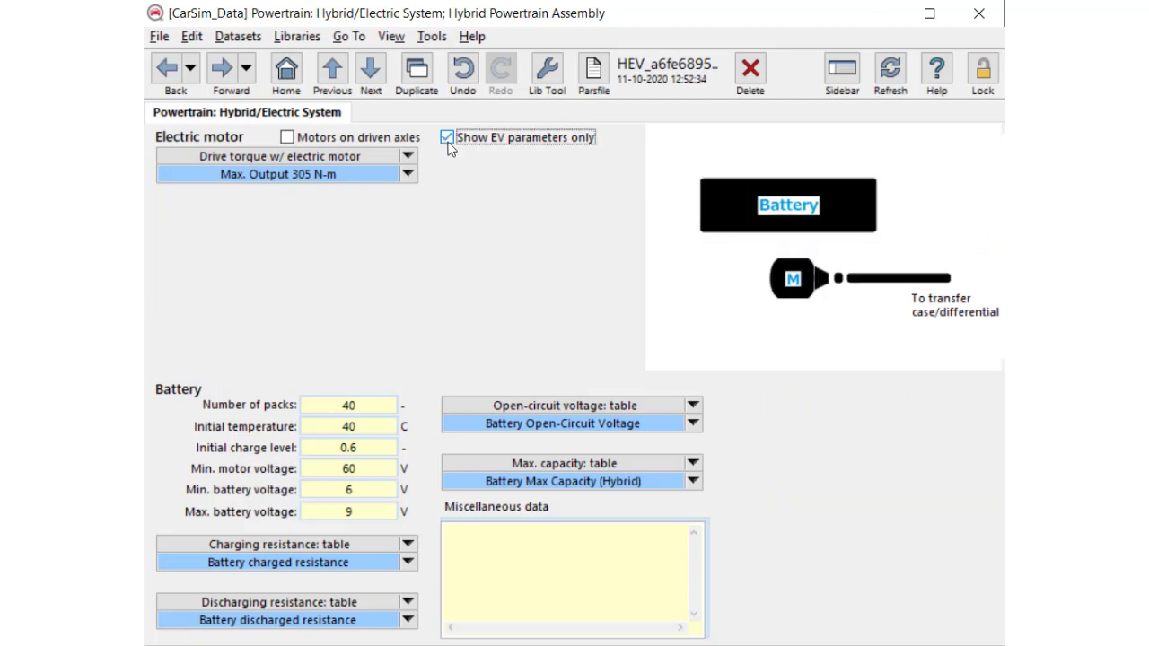
pyautogui.moveTo(552, 250)
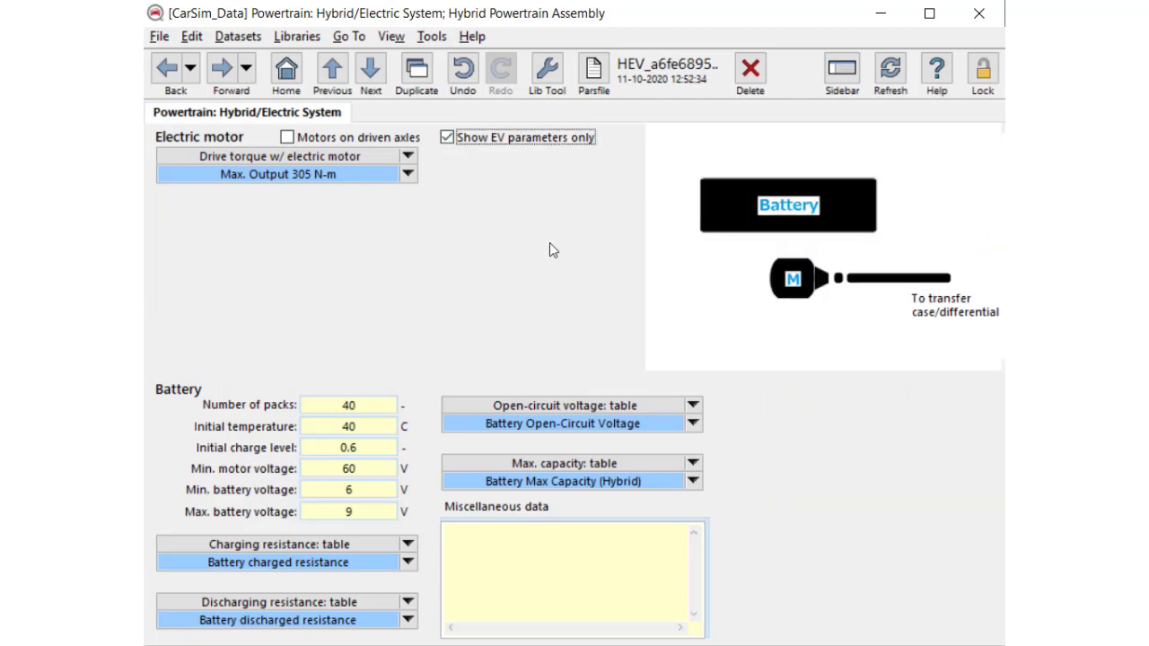
pyautogui.click(287, 136)
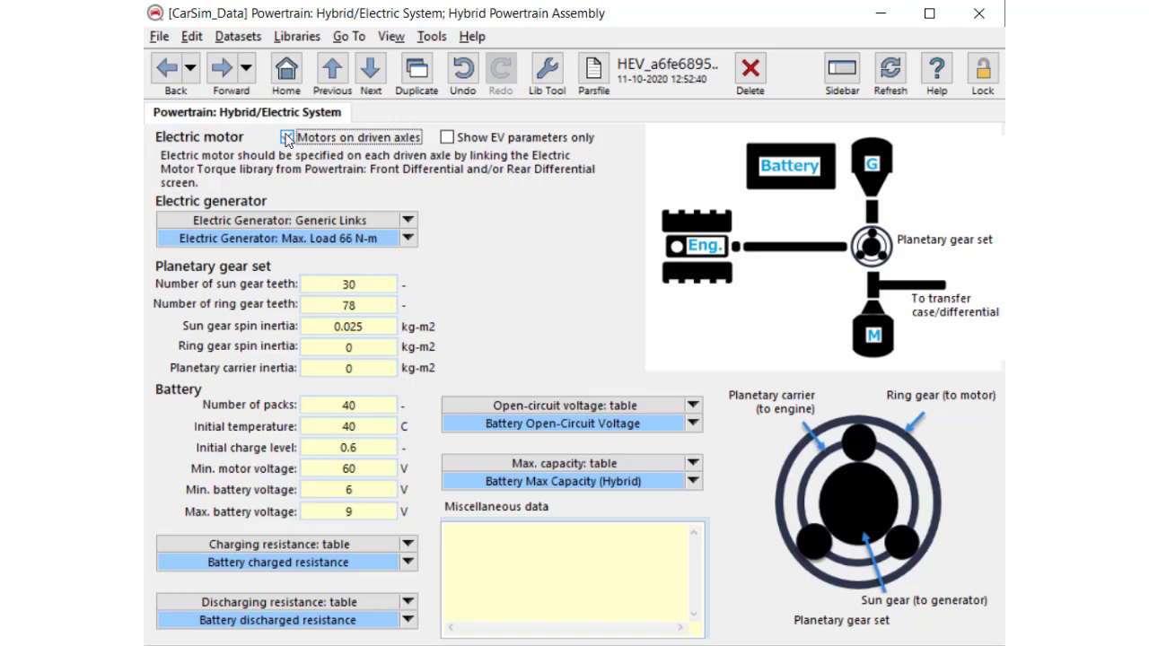
pyautogui.click(288, 136)
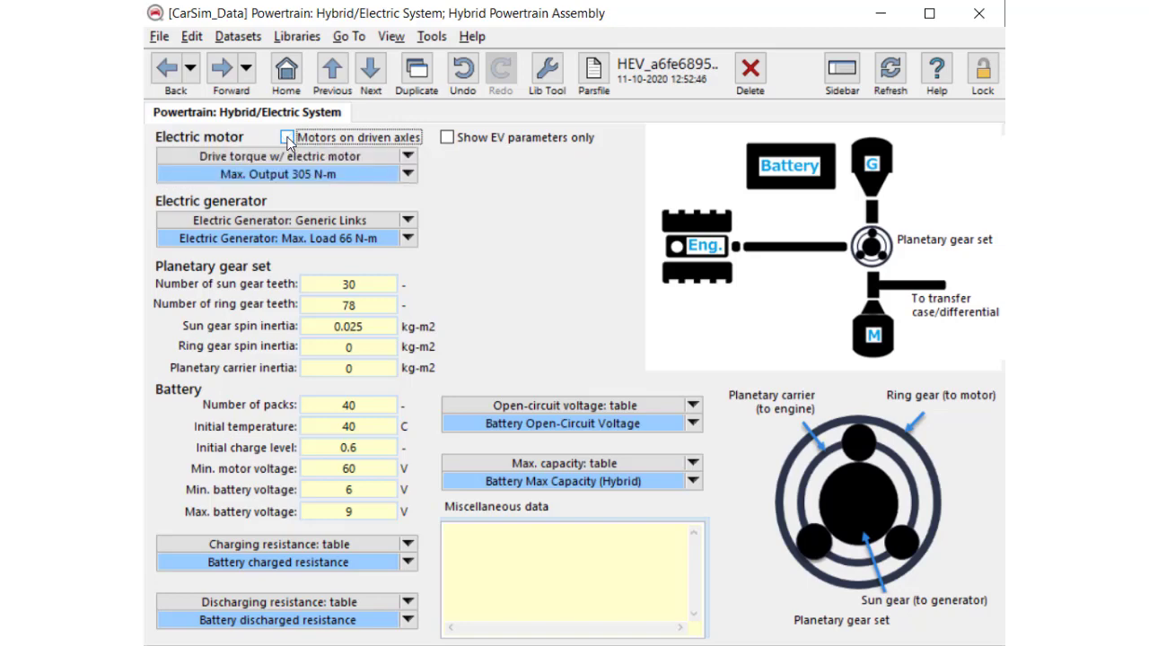
pyautogui.click(166, 70)
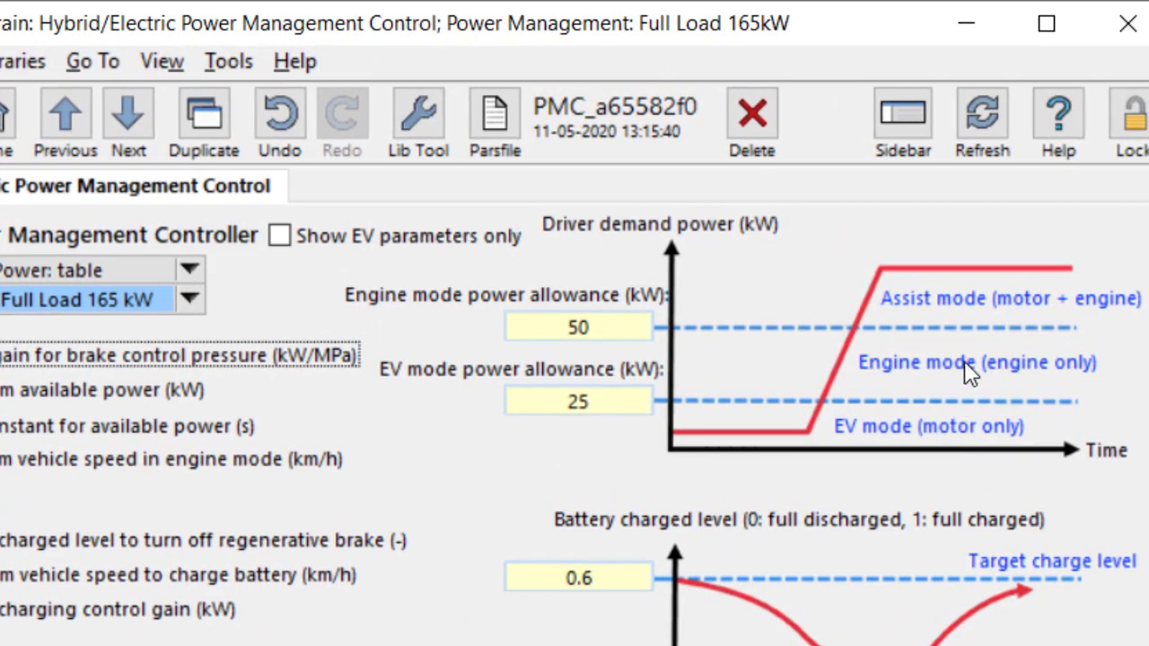
pyautogui.moveTo(992, 303)
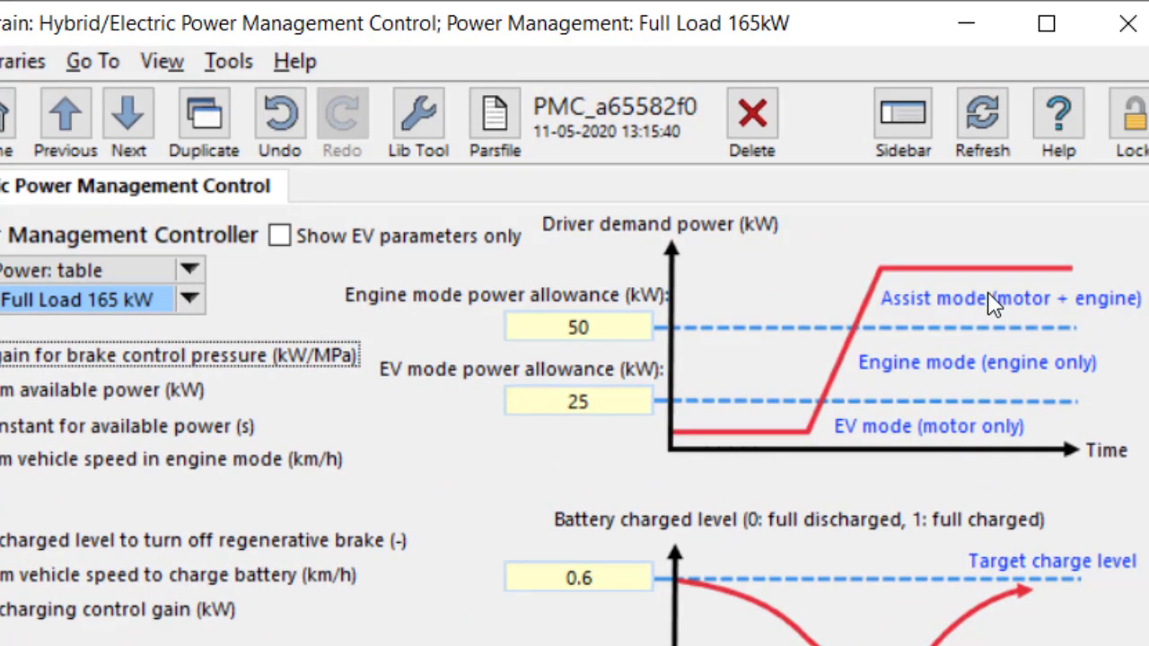
pyautogui.moveTo(615, 438)
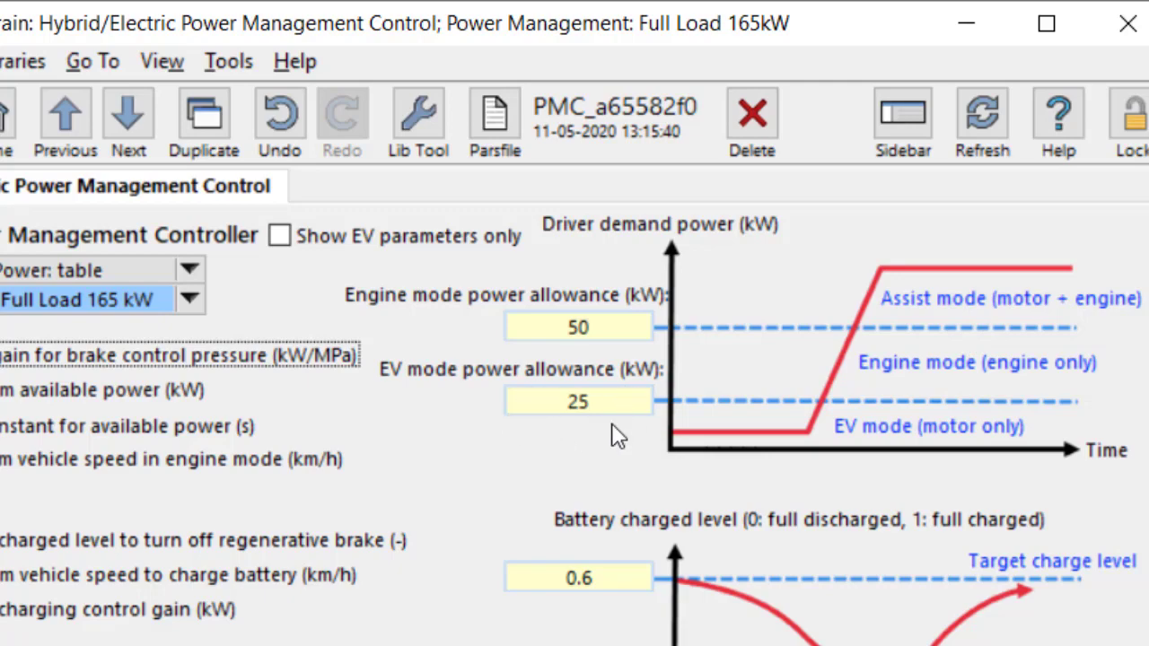
# - Review the Full Load 165 kW power management allowances, toggling 'Show EV parameters only' on and off
pyautogui.click(578, 327)
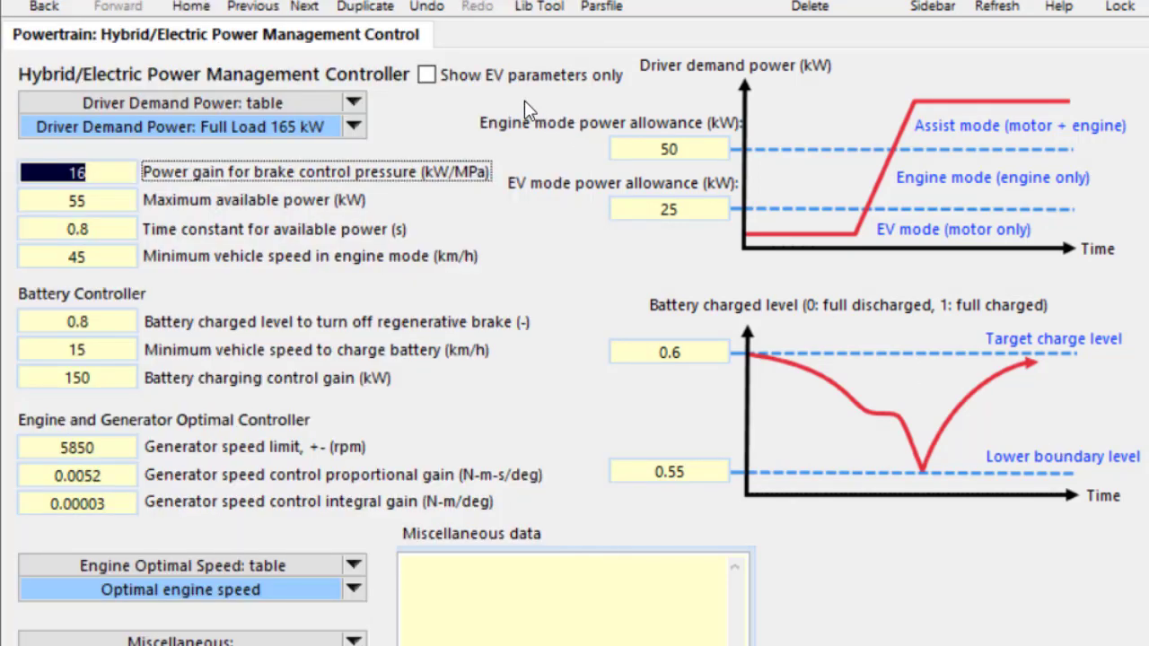
pyautogui.click(427, 74)
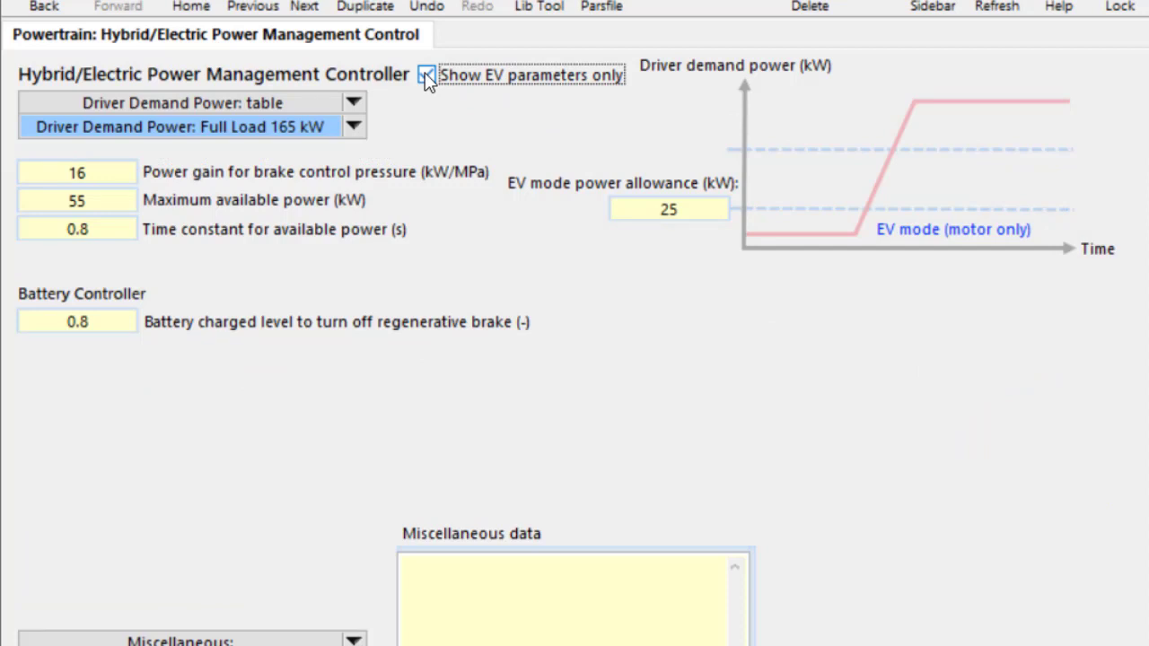
pyautogui.click(426, 75)
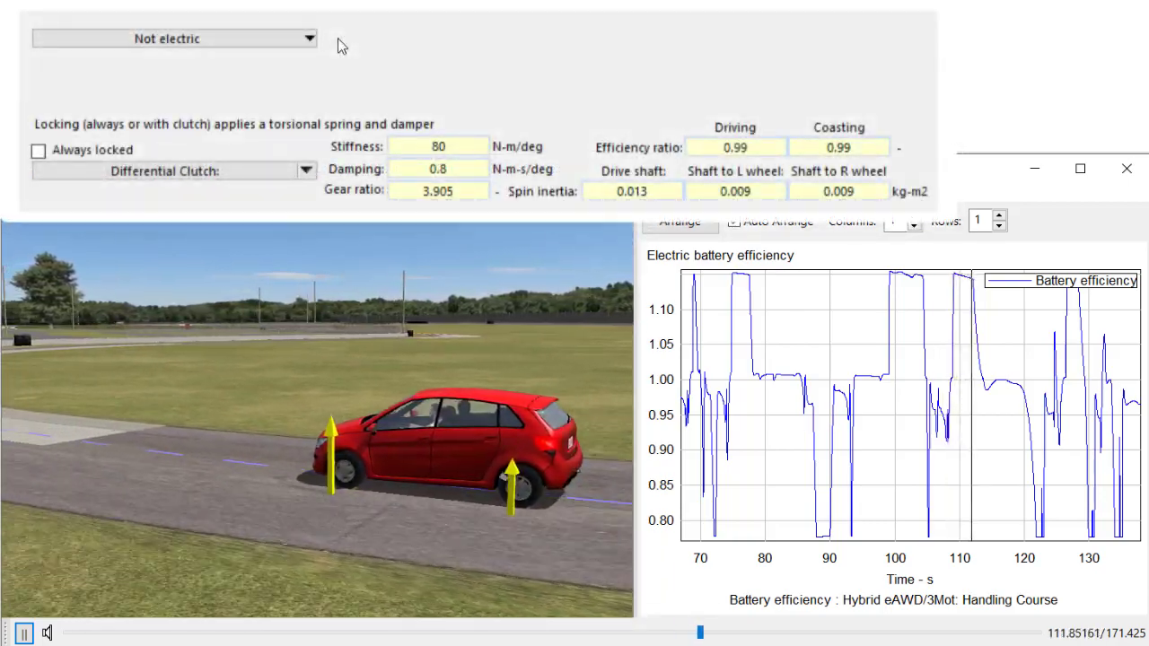
# - Set the differential's electric motor option to 'One electric motor on center'
pyautogui.click(173, 37)
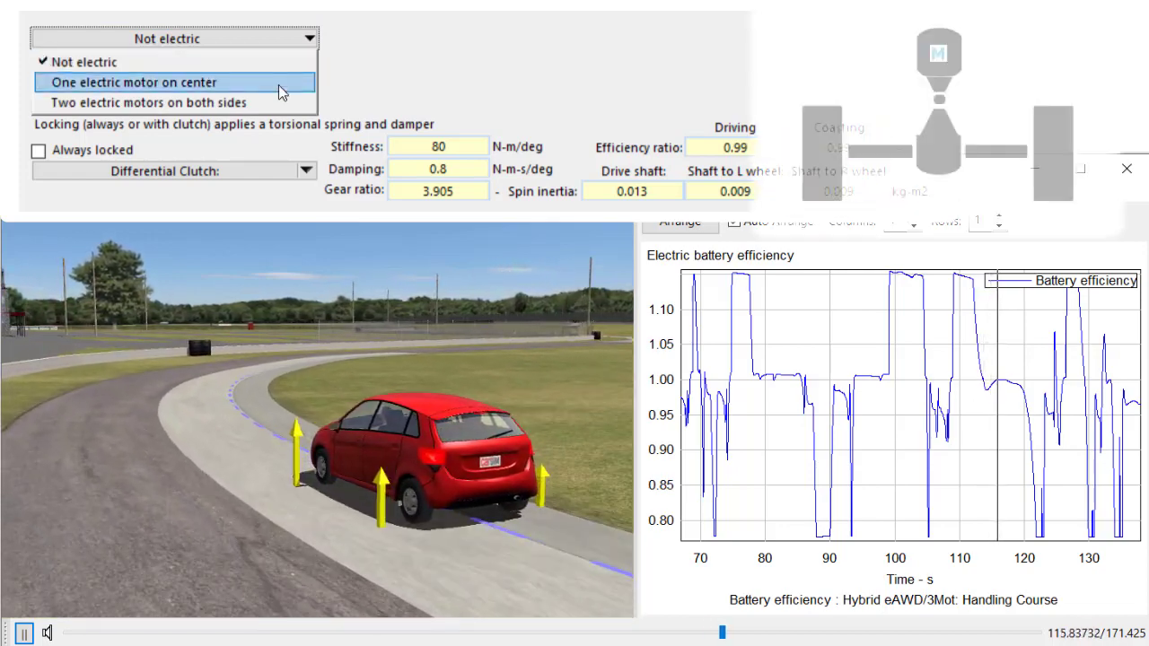
pyautogui.click(133, 82)
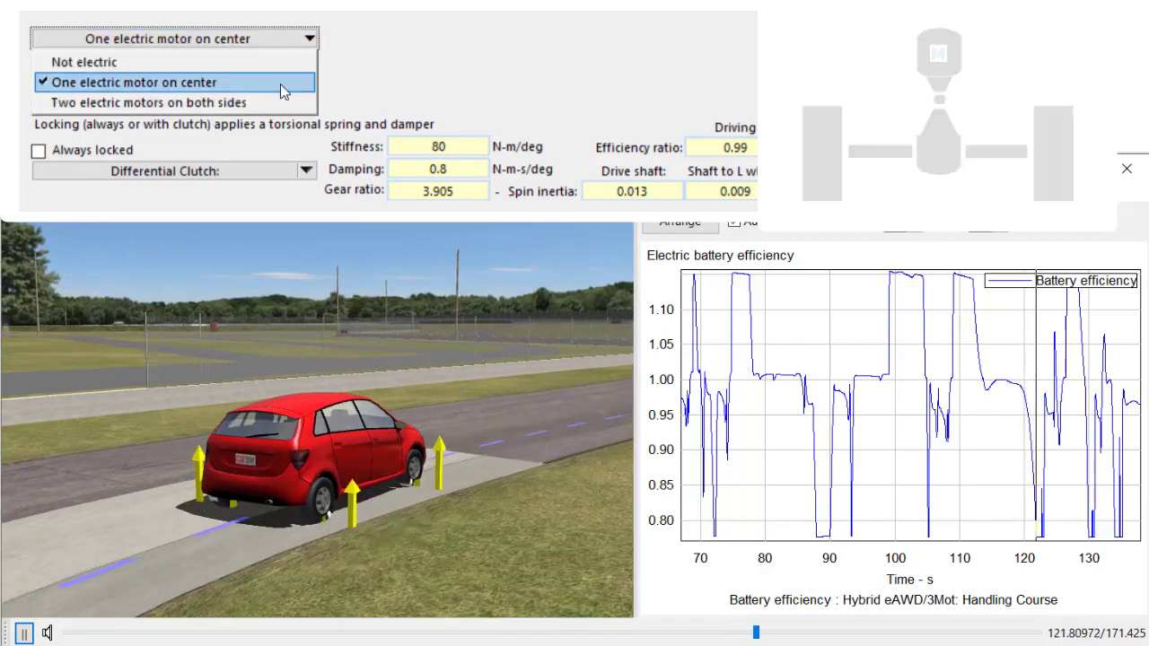
pyautogui.click(162, 102)
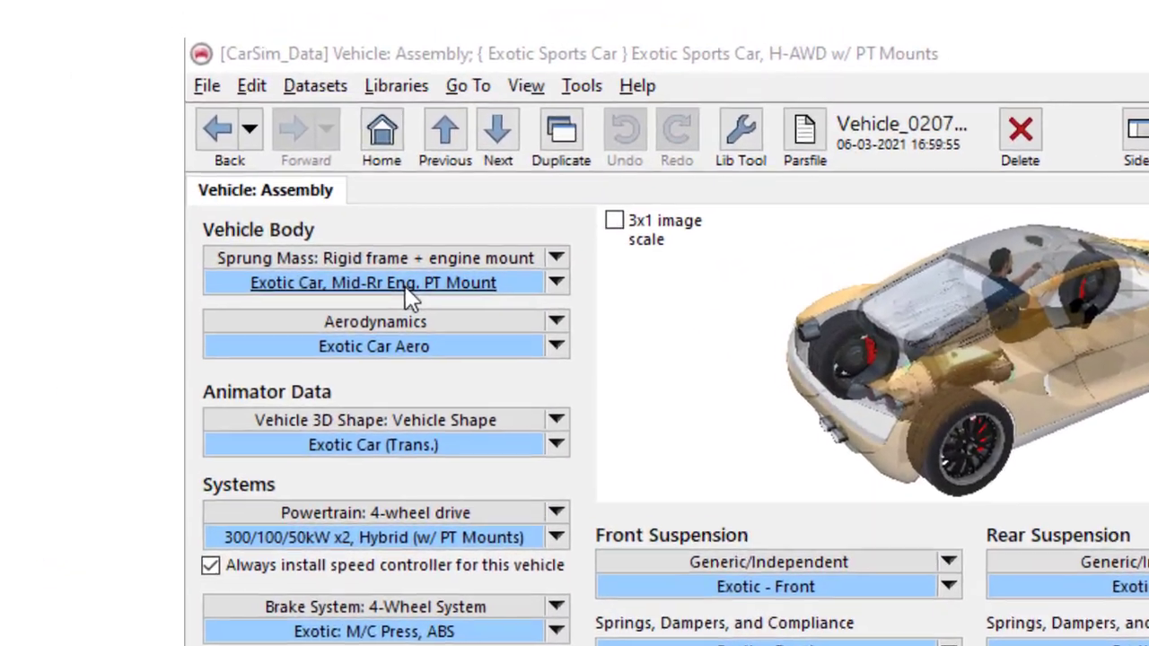
# - Open the 'Exotic Car, Mid-Rr Eng. PT Mount' sprung mass and its 'Engine Body, 4-Mounts' settings
pyautogui.click(373, 283)
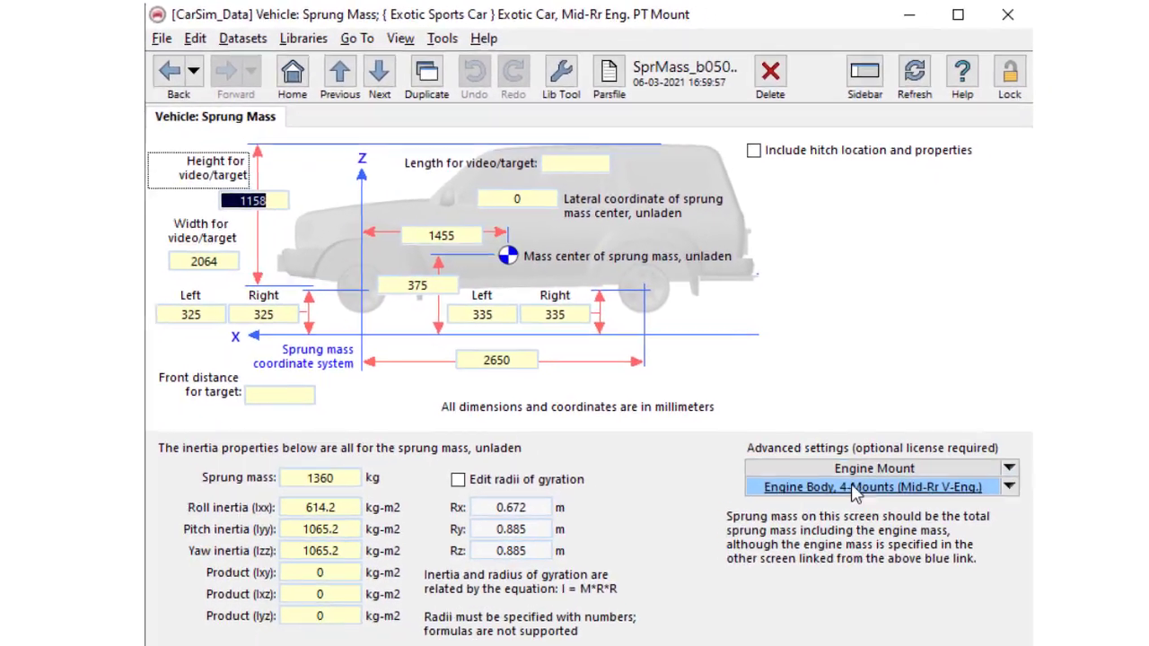
pyautogui.click(868, 487)
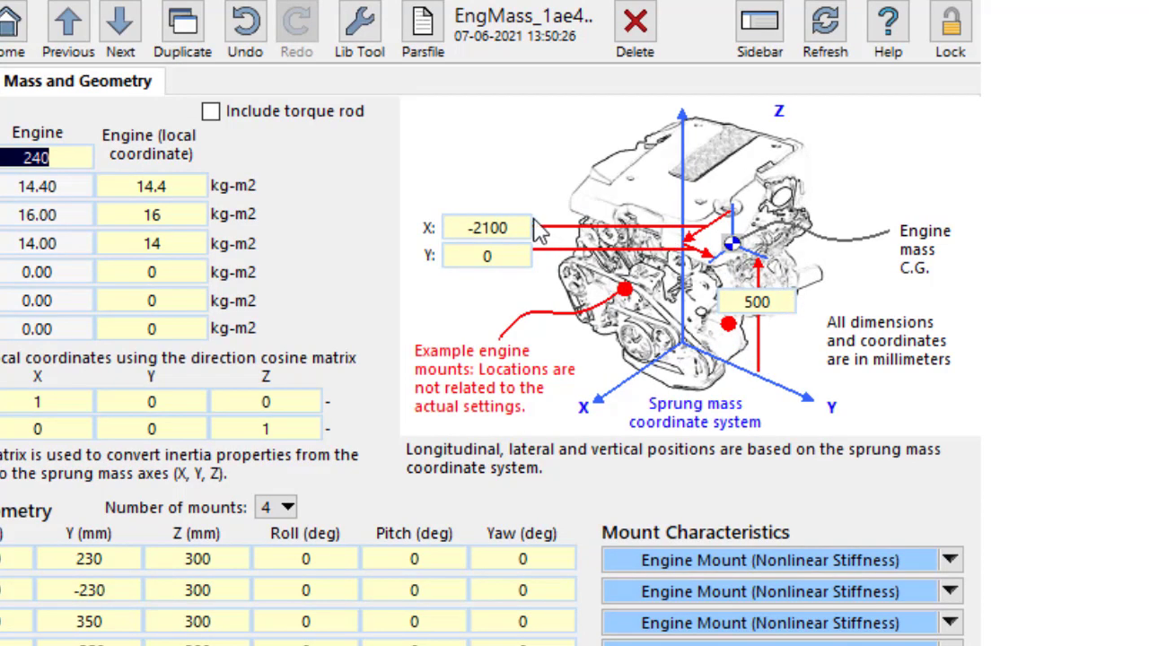
pyautogui.moveTo(490, 285)
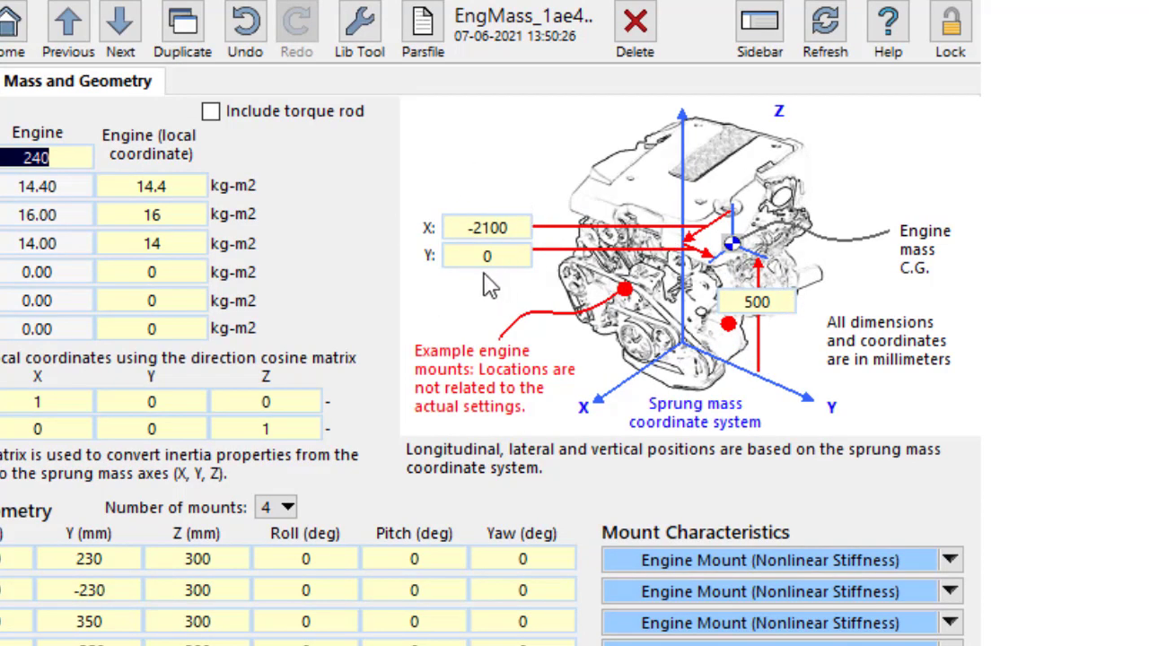
pyautogui.scroll(-3)
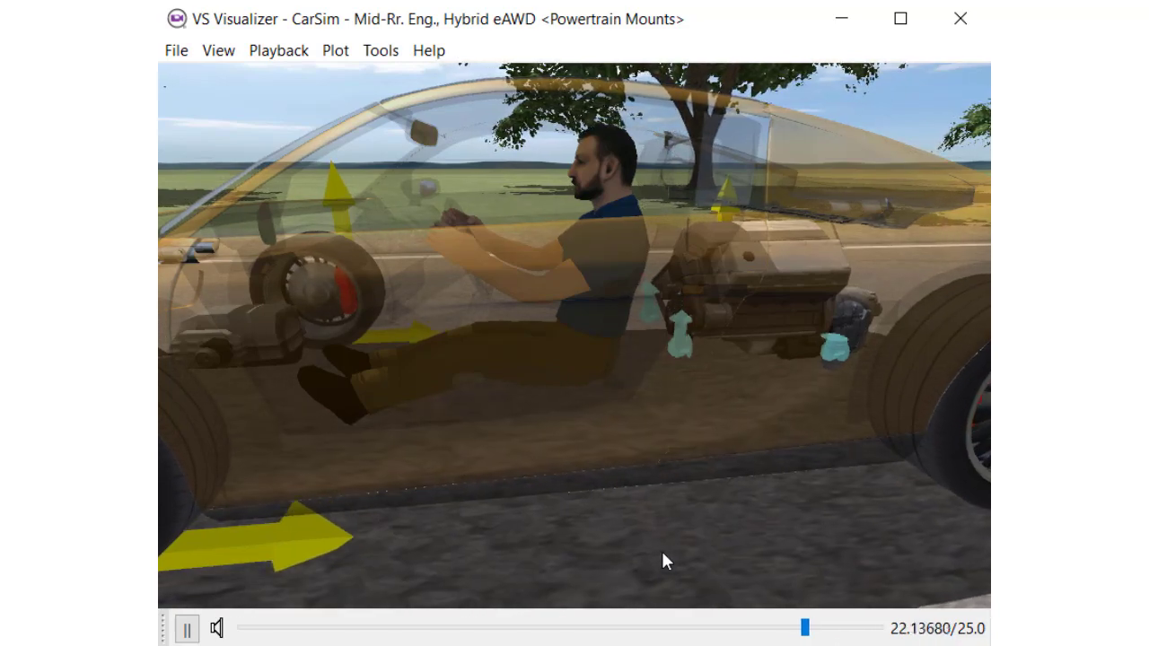
# - Play the eTractor 10x10 intersection animation alongside its powertrain torque, RPM, power and battery plots
pyautogui.click(185, 628)
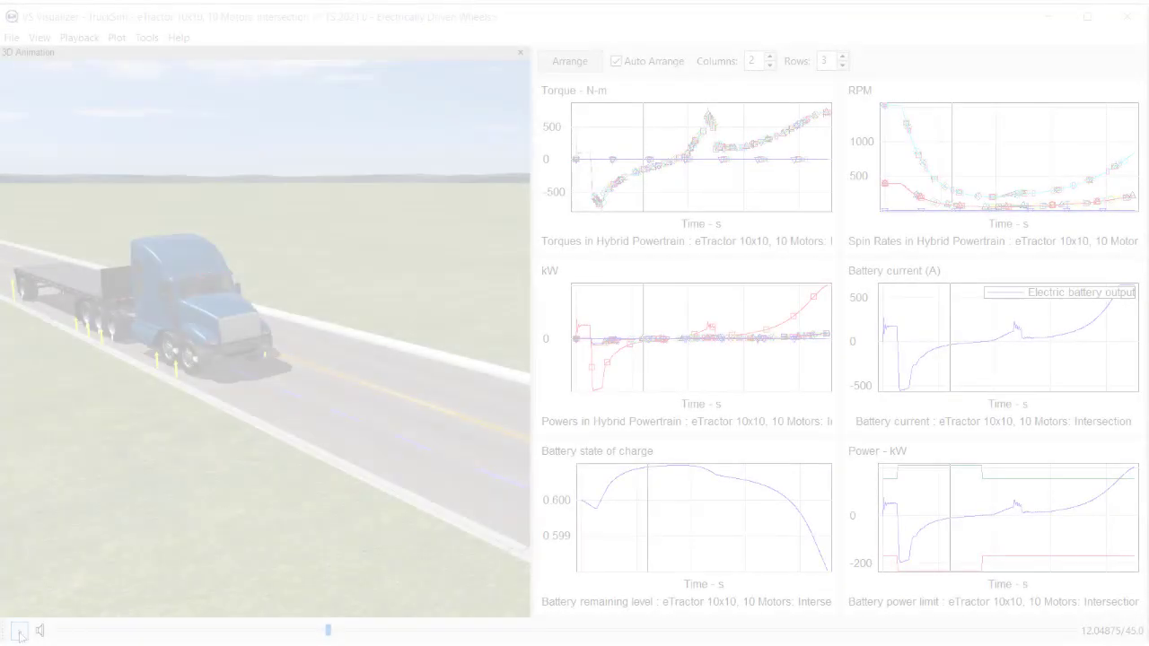
pyautogui.click(18, 630)
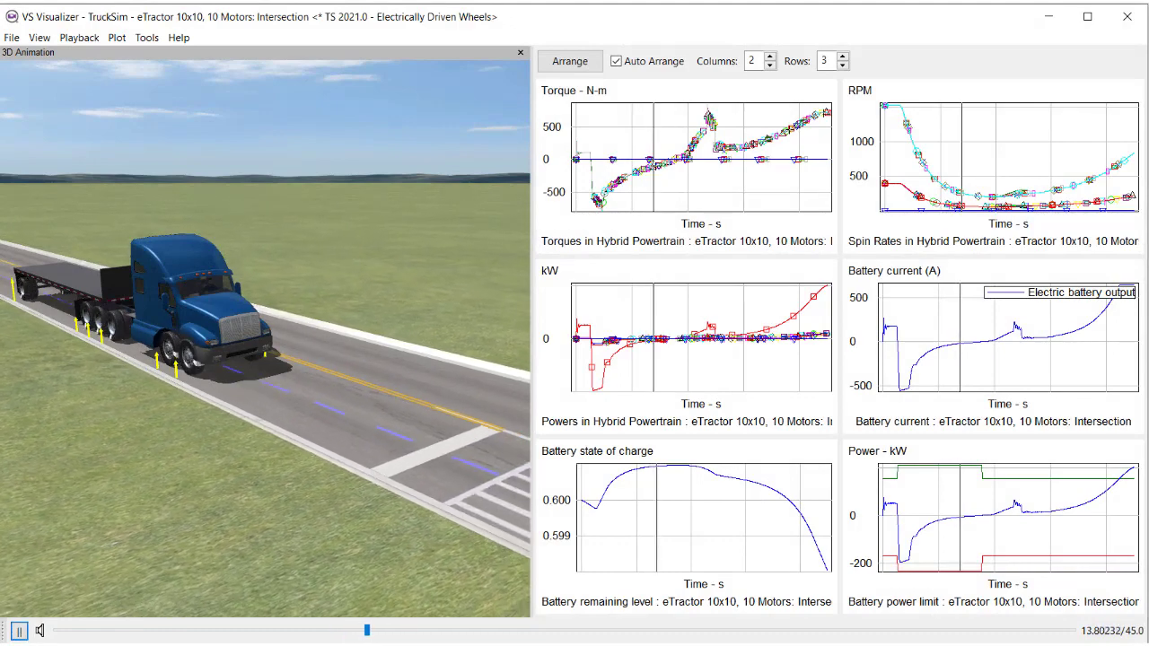